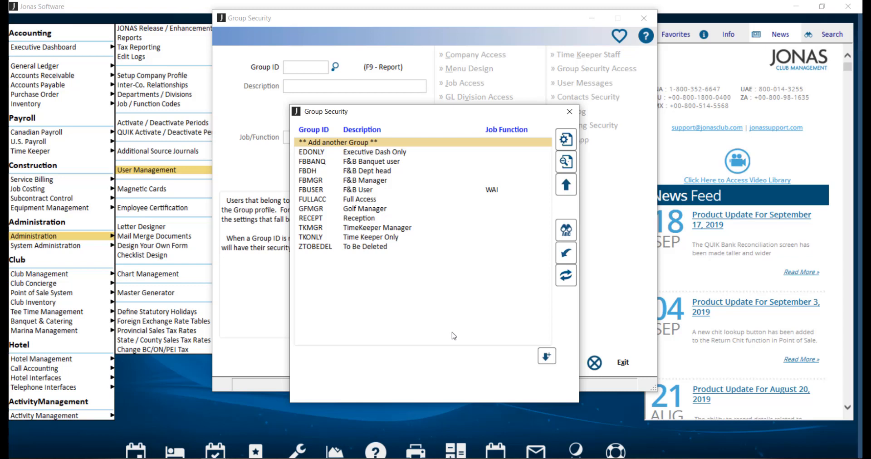
{"action": "mouse_move", "coordinate": [443, 150]}
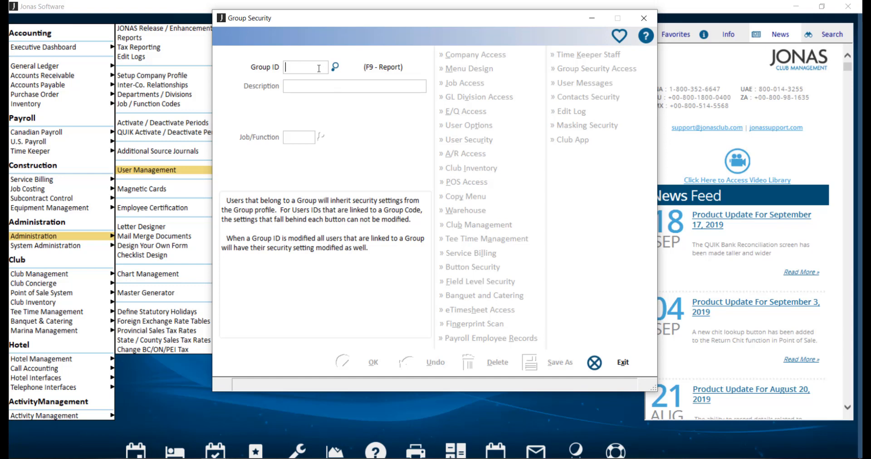
Step: Enter group ID VIDEO with description 'Group Video ID'
{"action": "type", "text": "VIDEO"}
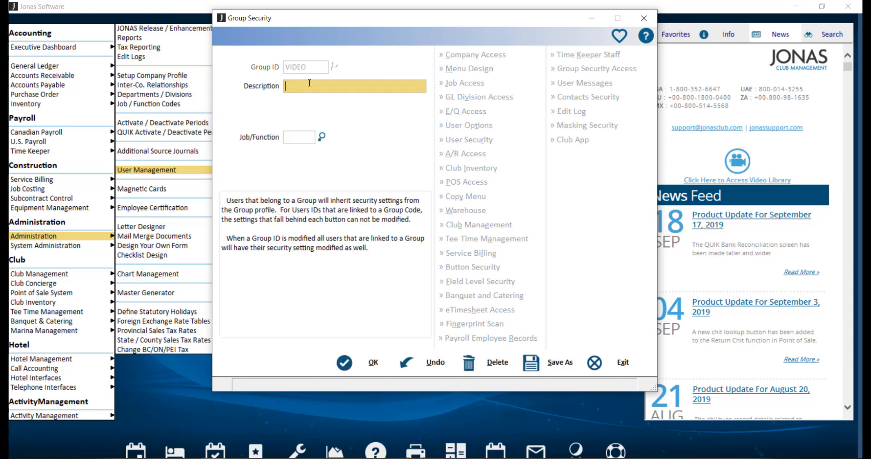
{"action": "type", "text": "G"}
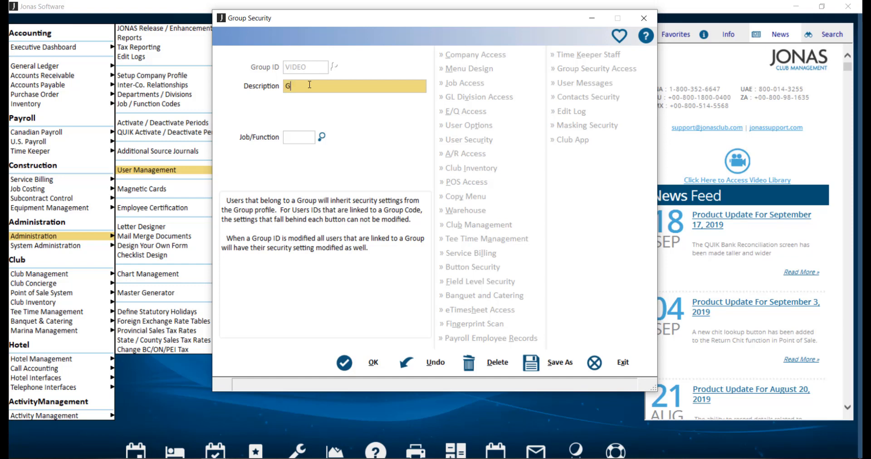
{"action": "type", "text": "roup Video ID"}
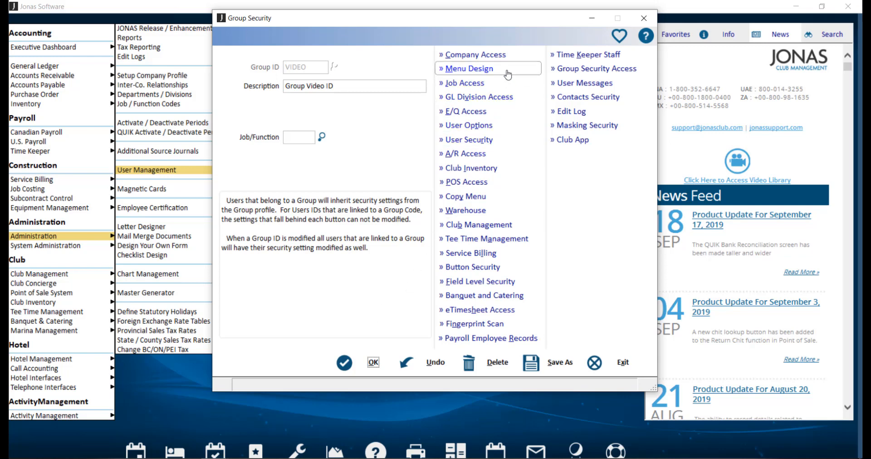
Step: Uncheck Executive Dashboard in the VIDEO group's menu design and save it
{"action": "left_click", "coordinate": [468, 68]}
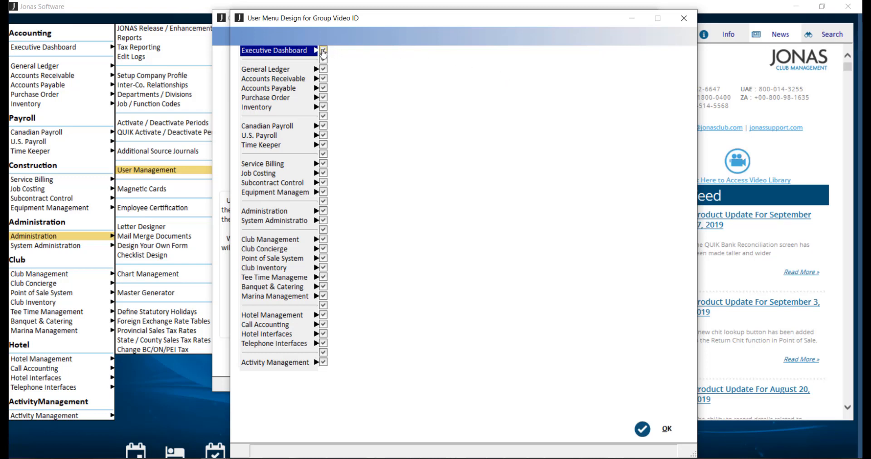
{"action": "left_click", "coordinate": [317, 50]}
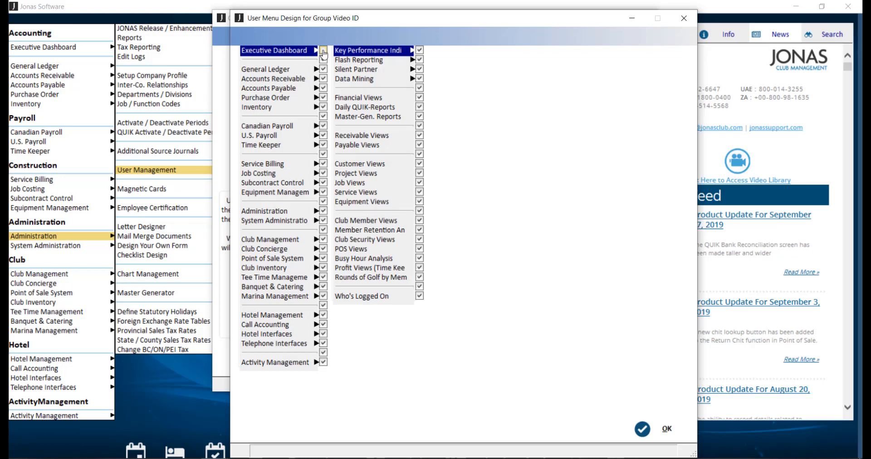
{"action": "left_click", "coordinate": [323, 50]}
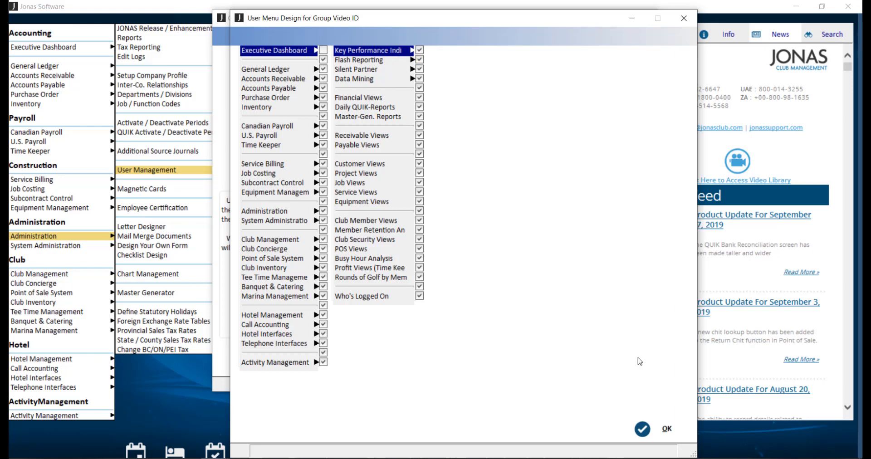
{"action": "left_click", "coordinate": [666, 428]}
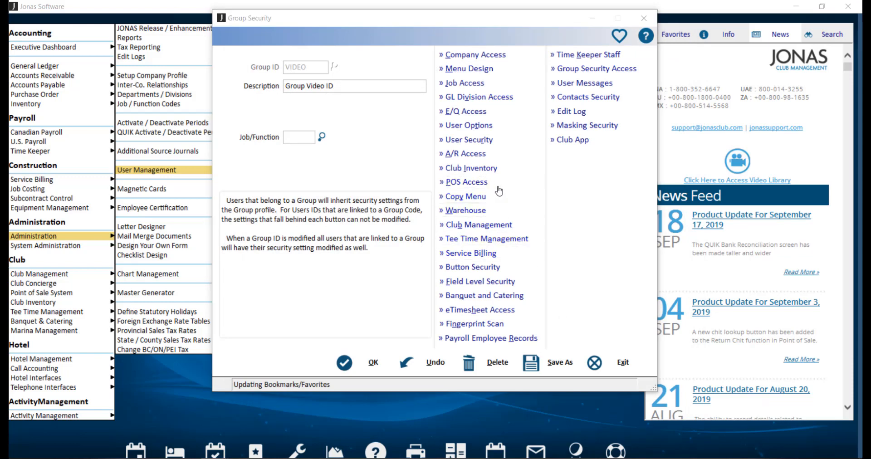
{"action": "left_click", "coordinate": [467, 182]}
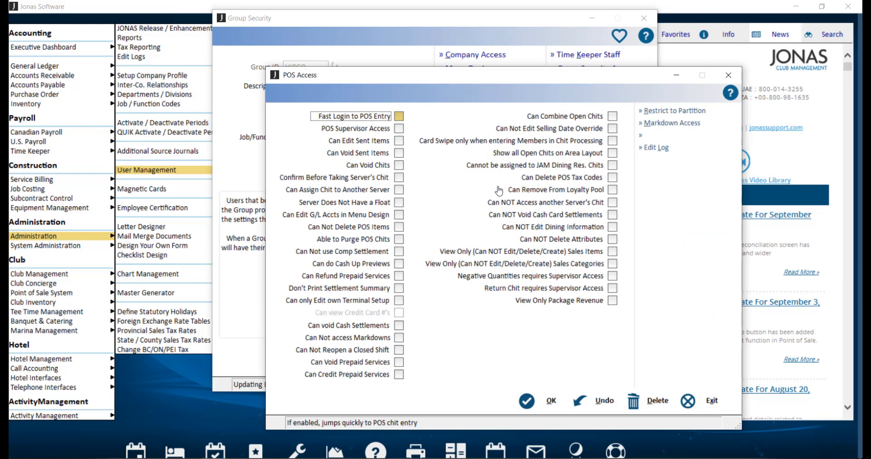
{"action": "mouse_move", "coordinate": [476, 179]}
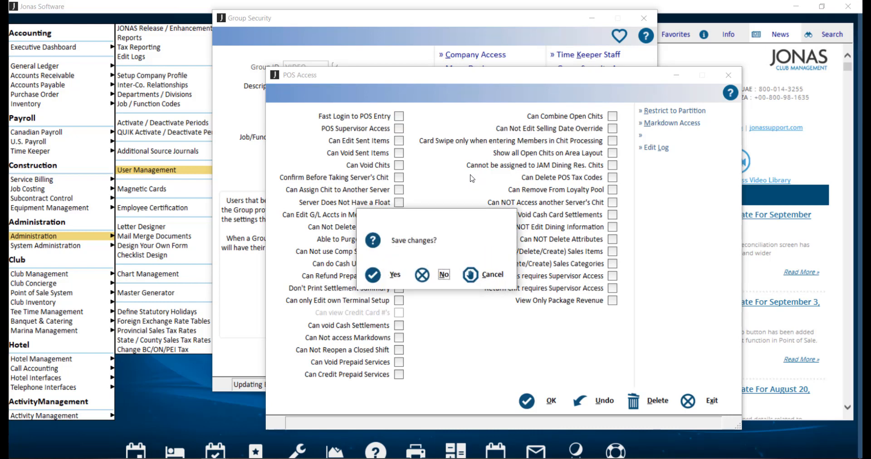
{"action": "left_click", "coordinate": [444, 275]}
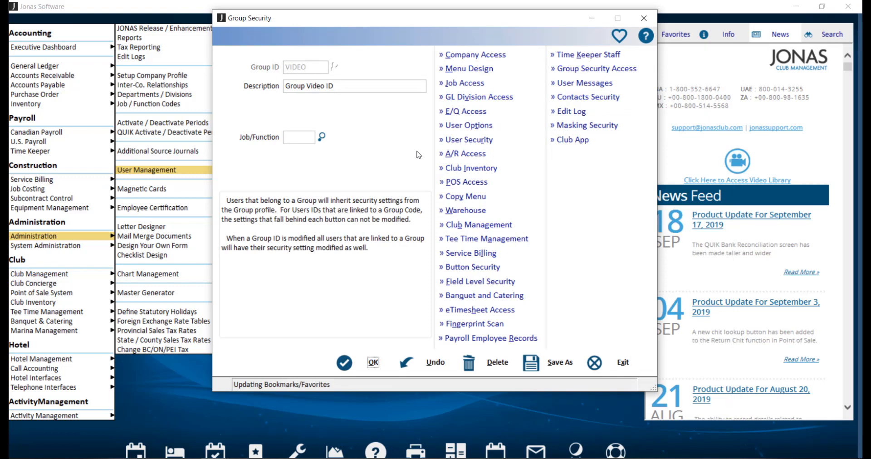
{"action": "mouse_move", "coordinate": [471, 168]}
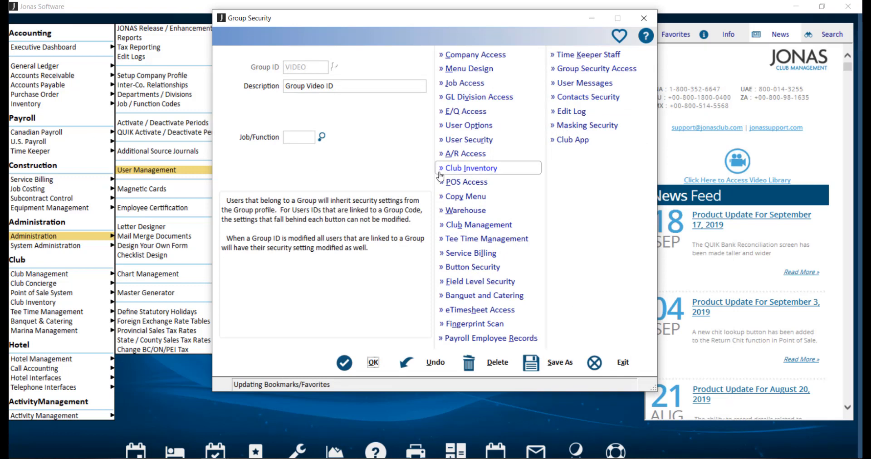
{"action": "mouse_move", "coordinate": [486, 239]}
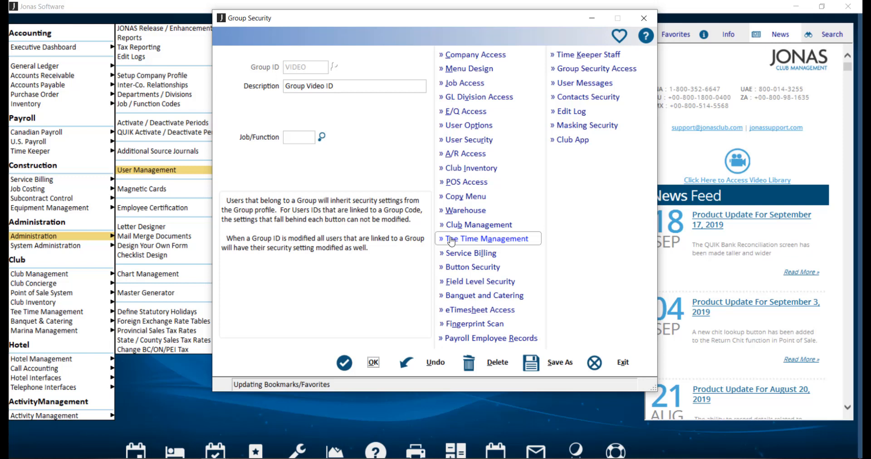
{"action": "mouse_move", "coordinate": [444, 295]}
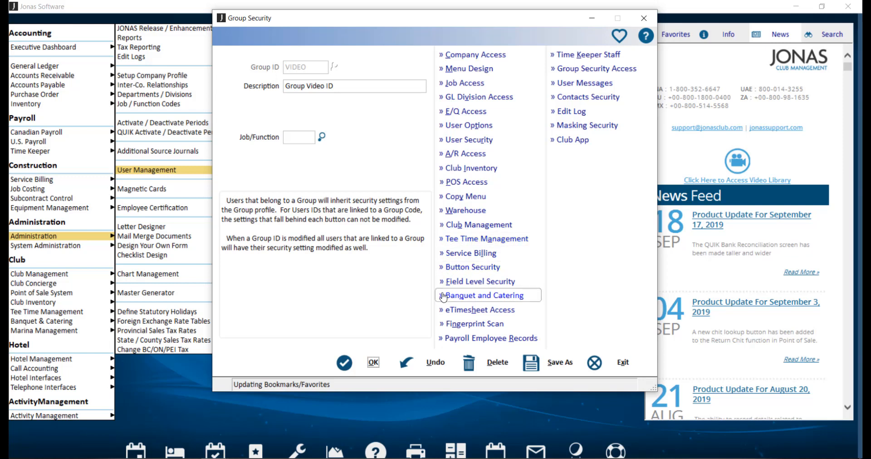
{"action": "mouse_move", "coordinate": [408, 295]}
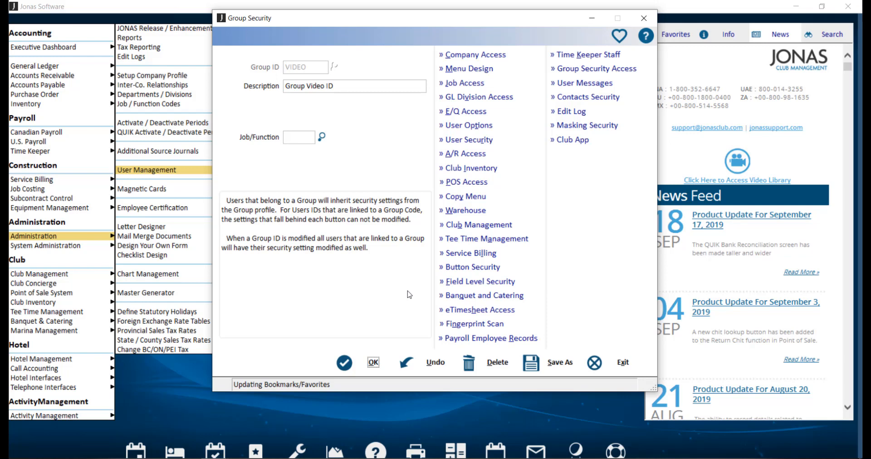
{"action": "left_click", "coordinate": [468, 125]}
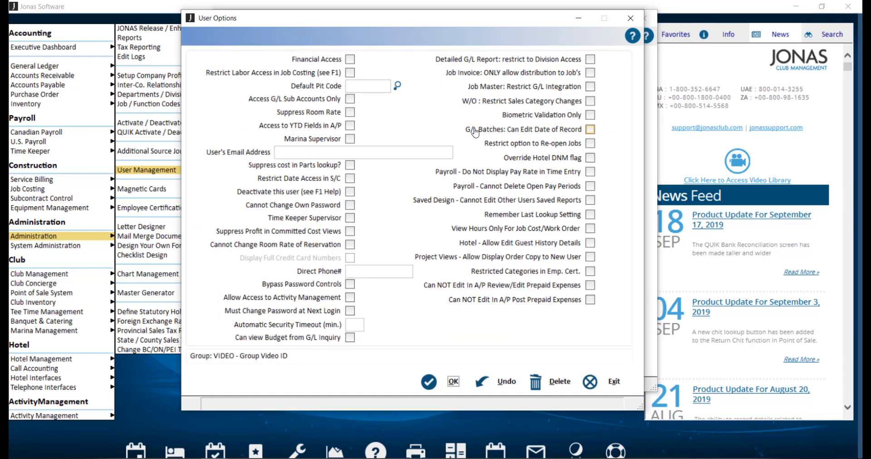
{"action": "left_click", "coordinate": [590, 129]}
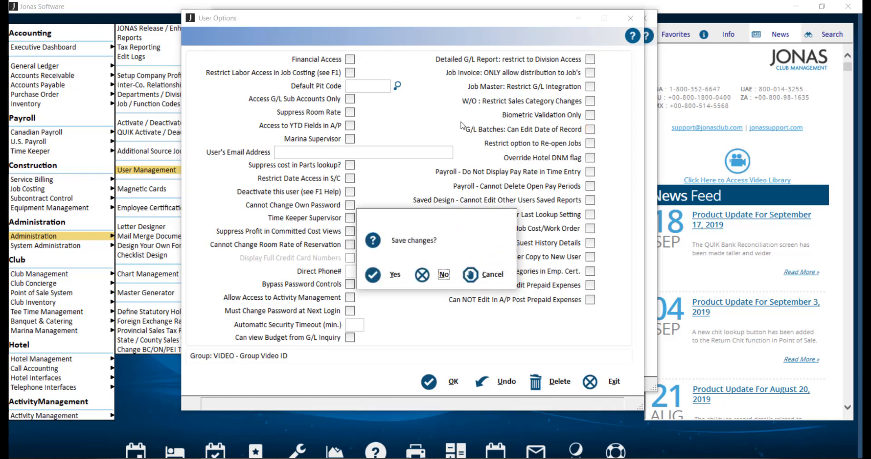
{"action": "left_click", "coordinate": [444, 274]}
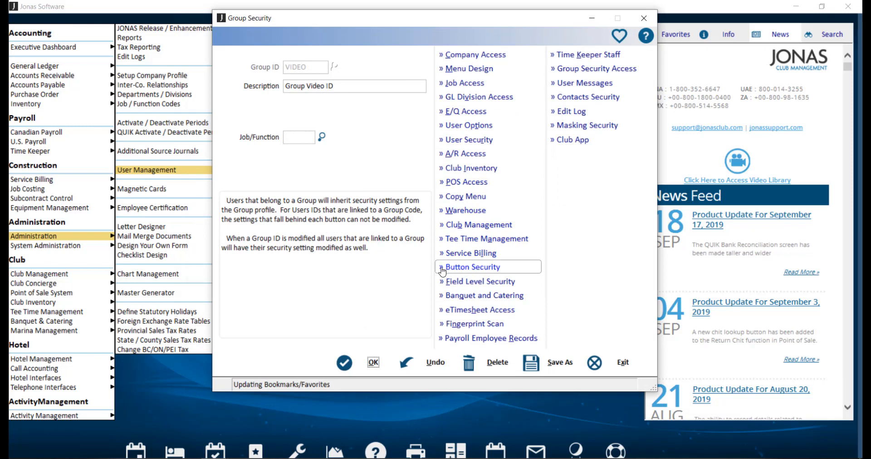
Step: Review the VIDEO group's Button Security, then its Field Level Security settings
{"action": "left_click", "coordinate": [472, 267]}
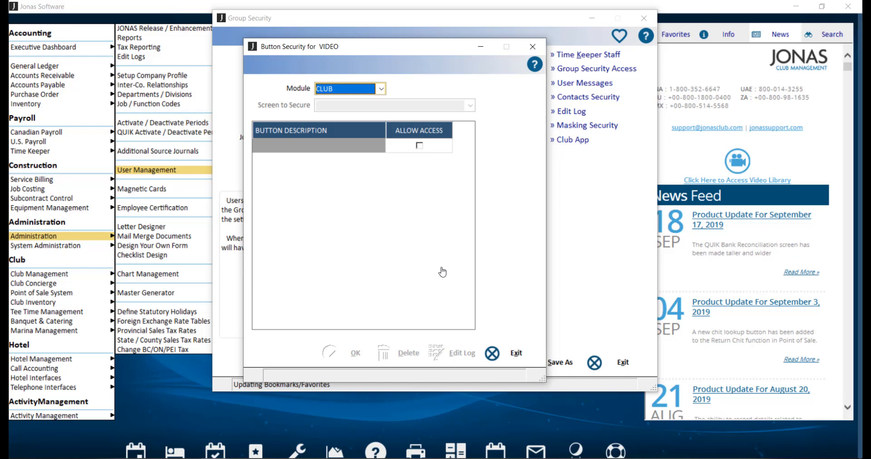
{"action": "left_click", "coordinate": [532, 46]}
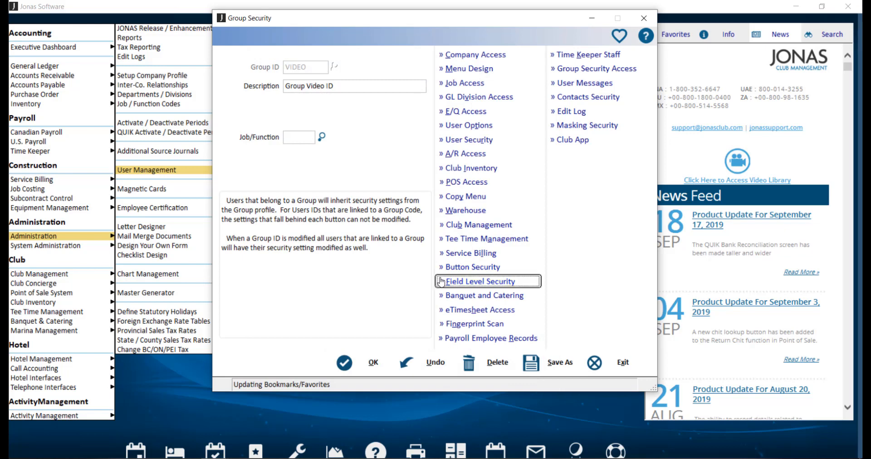
{"action": "left_click", "coordinate": [479, 281]}
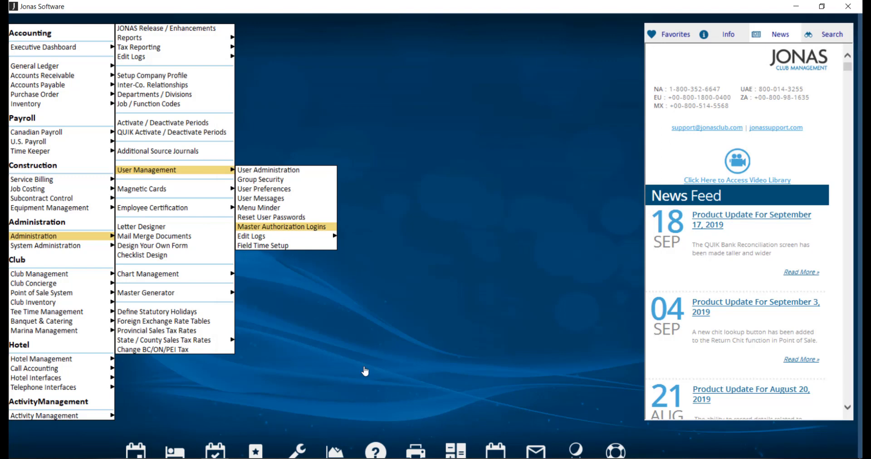
{"action": "mouse_move", "coordinate": [345, 171]}
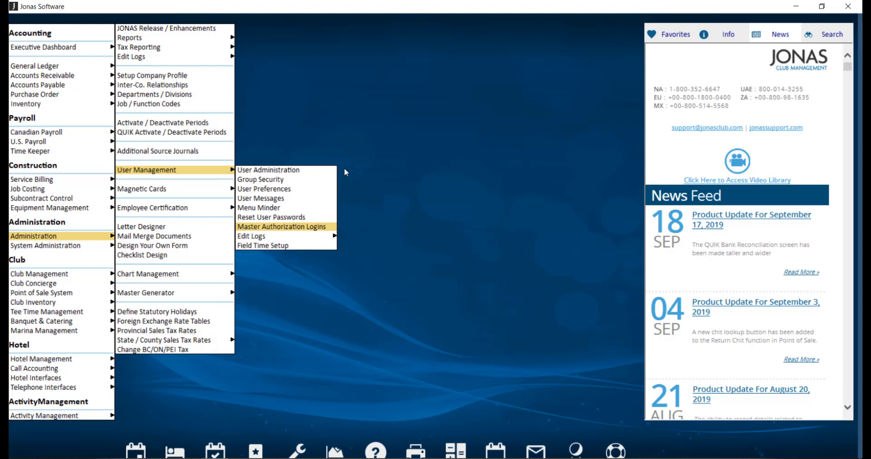
{"action": "mouse_move", "coordinate": [269, 169]}
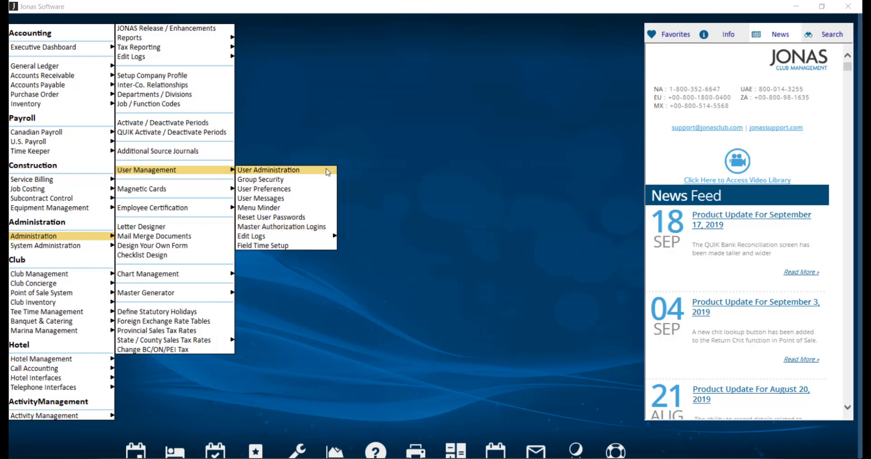
{"action": "left_click", "coordinate": [269, 170]}
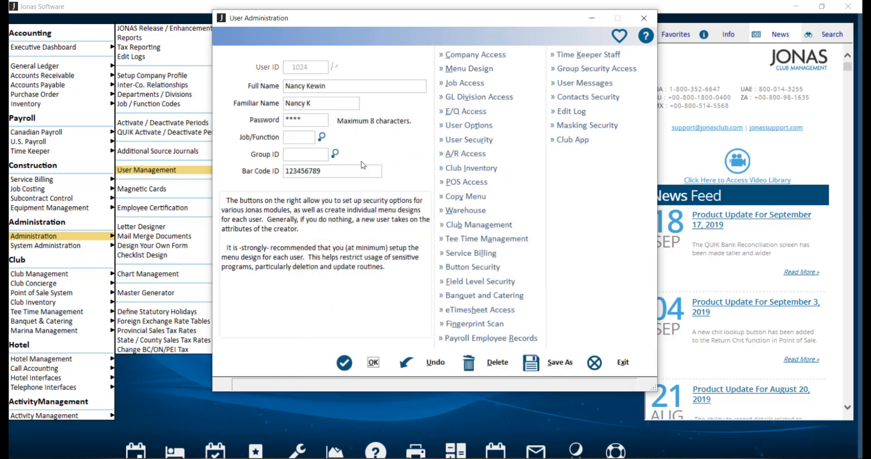
{"action": "left_click", "coordinate": [306, 154]}
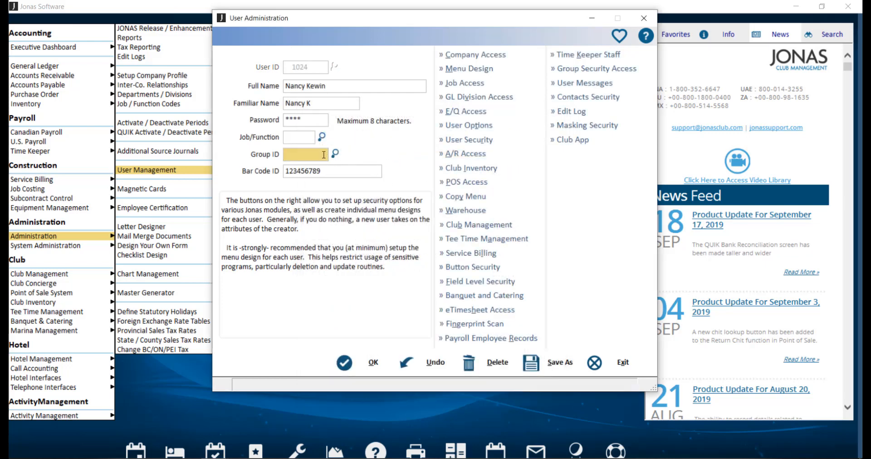
{"action": "left_click", "coordinate": [335, 154]}
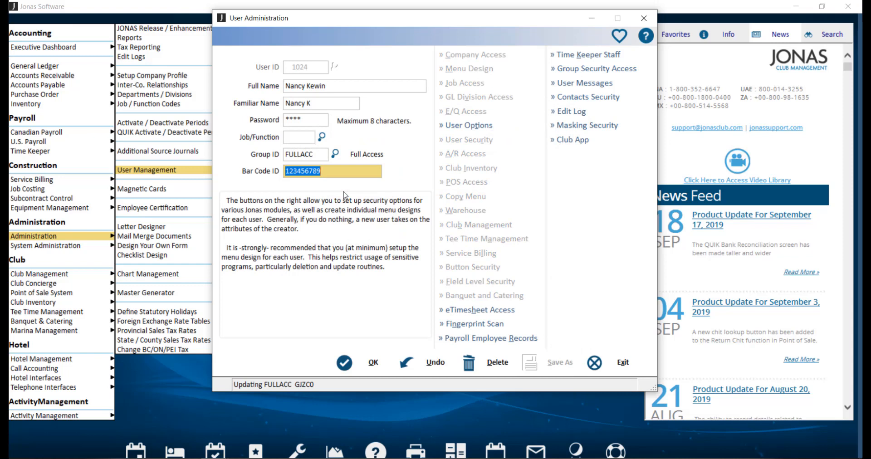
{"action": "mouse_move", "coordinate": [392, 201]}
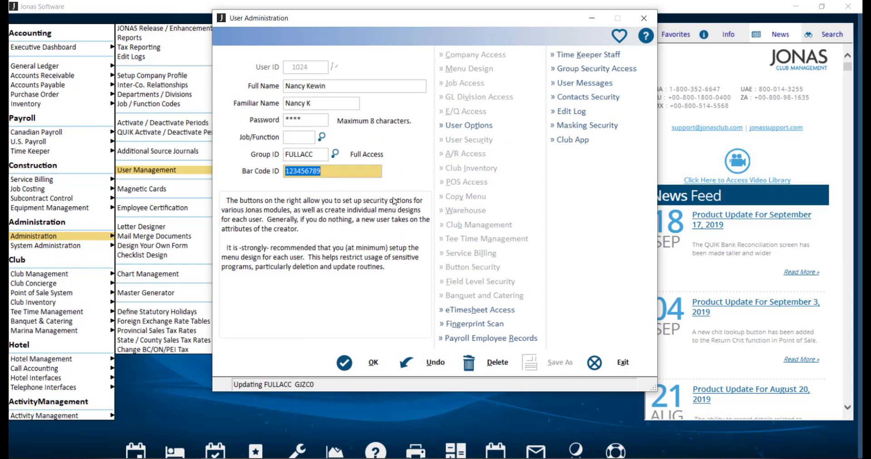
{"action": "left_click", "coordinate": [467, 126]}
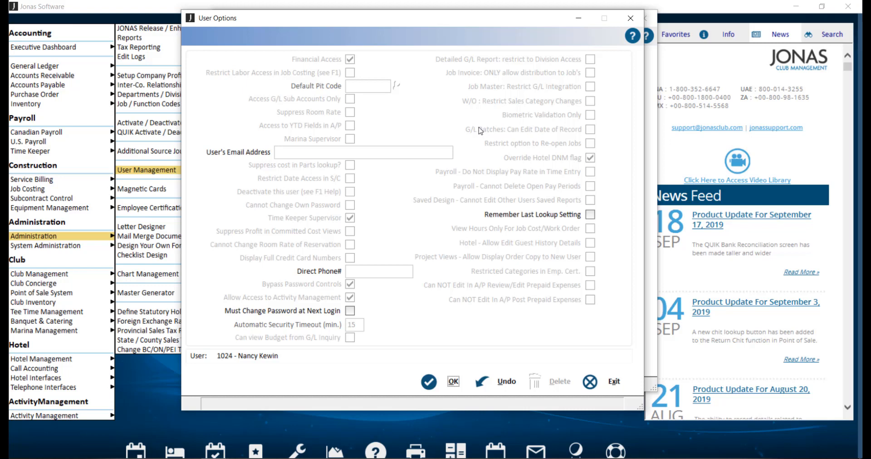
{"action": "mouse_move", "coordinate": [477, 127]}
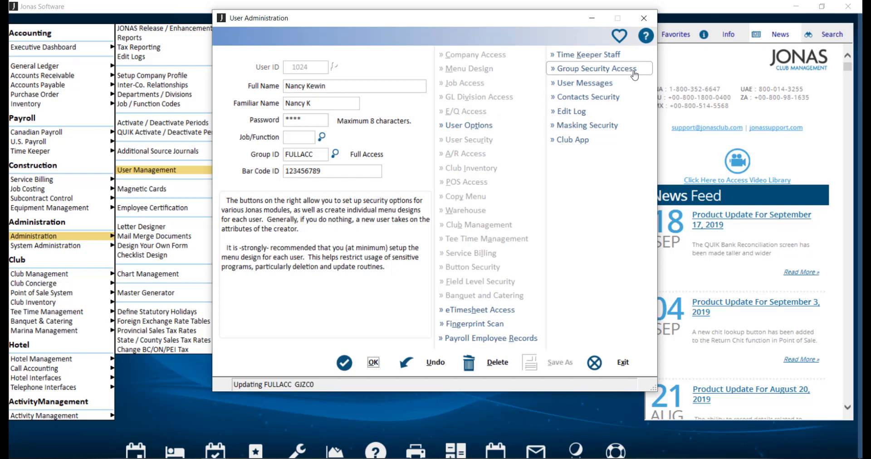
{"action": "left_click", "coordinate": [594, 68]}
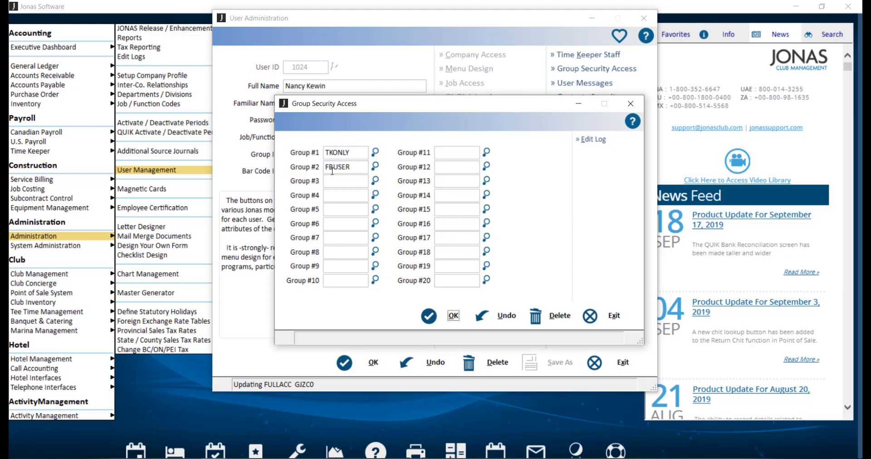